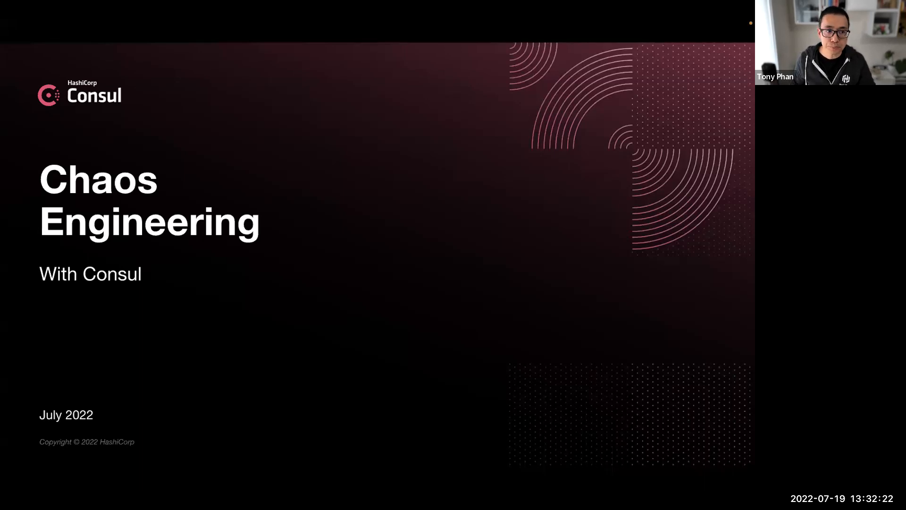
Advance past the 'Chaos Engineering With Consul' title slide to the chaos engineering definition
{"action": "key", "text": "Right"}
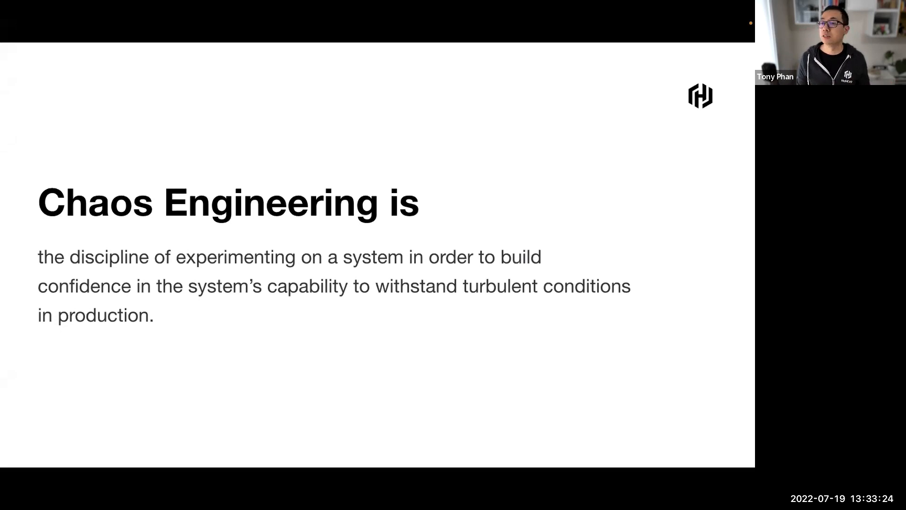
{"action": "key", "text": "Right"}
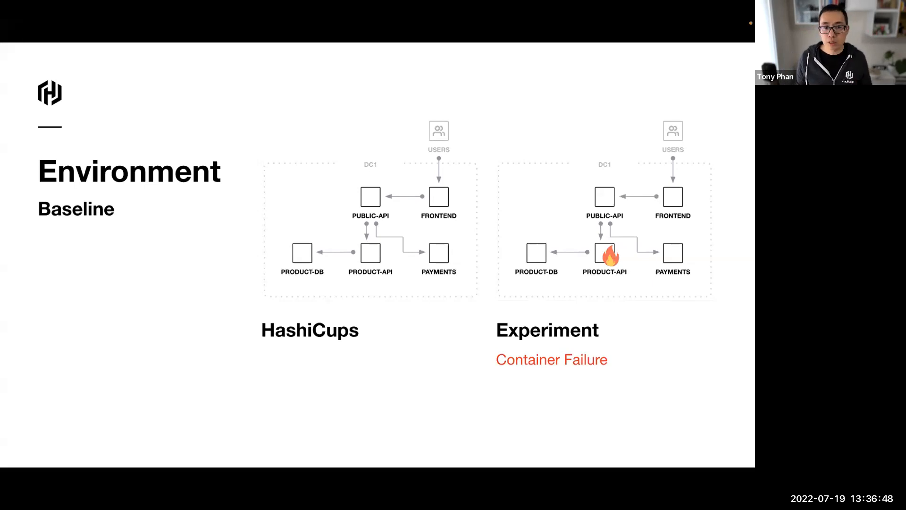
{"action": "mouse_move", "coordinate": [170, 214]}
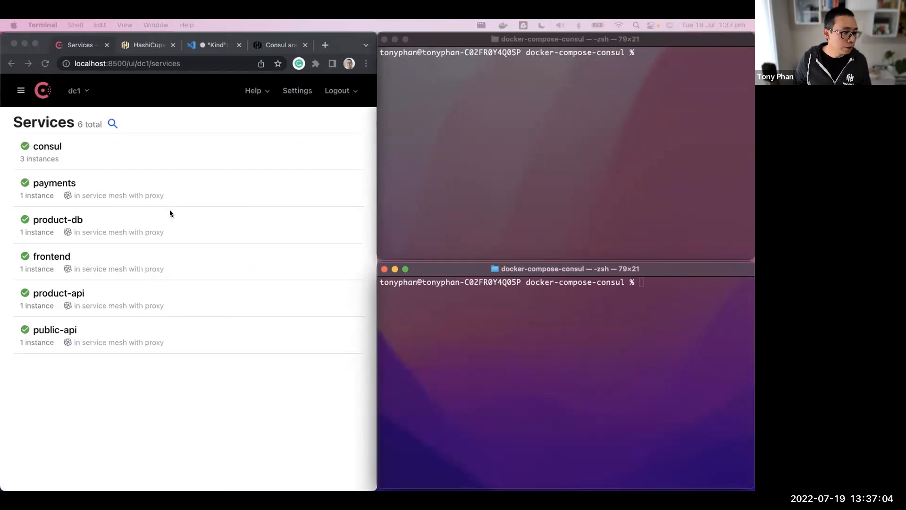
{"action": "mouse_move", "coordinate": [146, 162]}
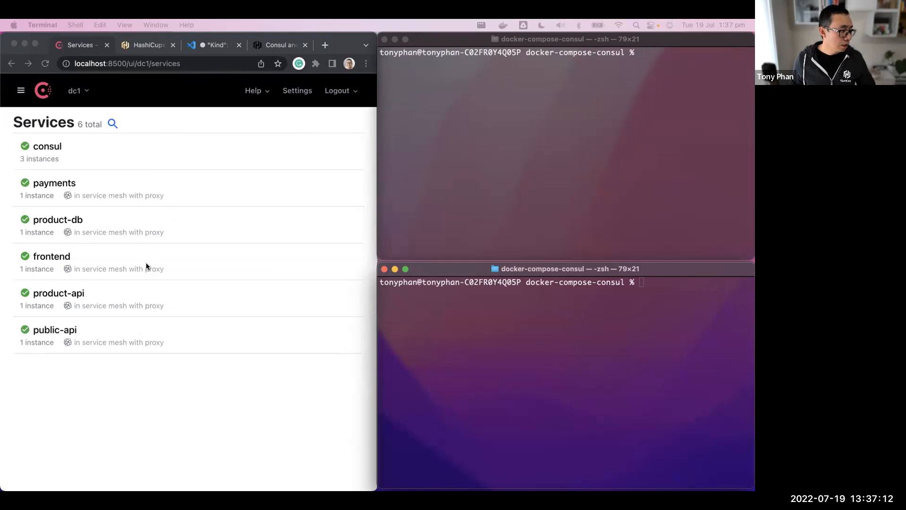
{"action": "mouse_move", "coordinate": [70, 211]}
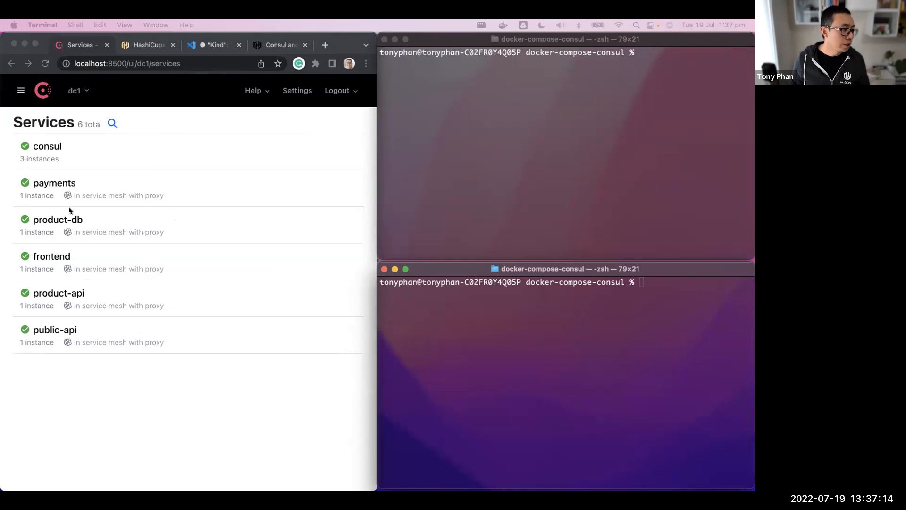
Switch from the dc1 Consul services list to the HashiCups storefront tab
{"action": "left_click", "coordinate": [148, 44]}
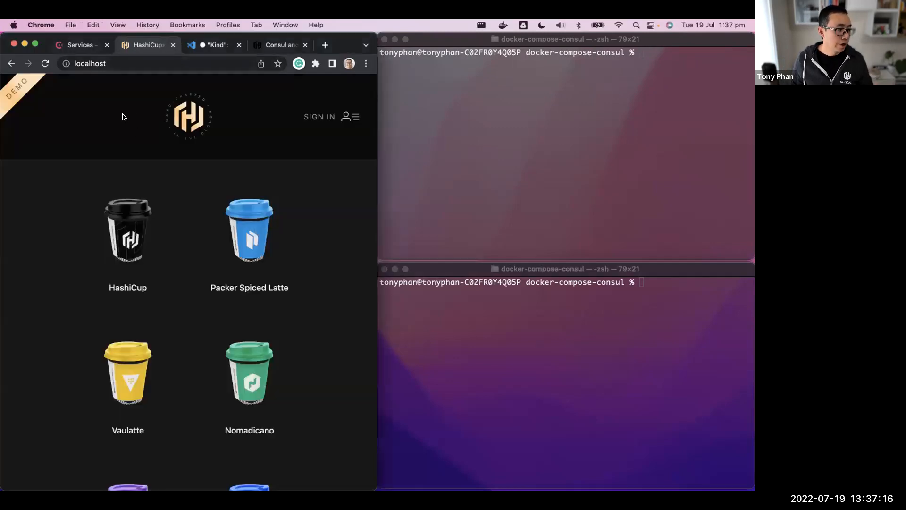
{"action": "left_click", "coordinate": [319, 116]}
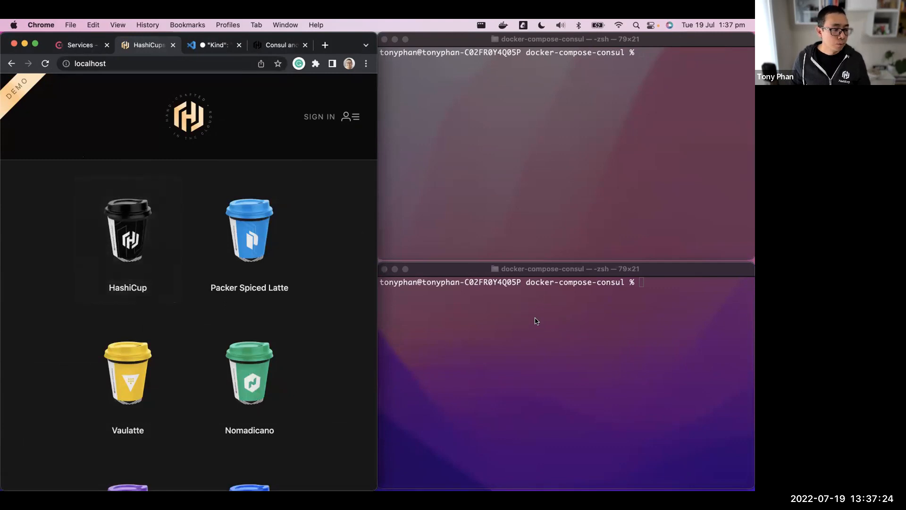
Clear the second Terminal shell for the frontend chaos script, then return to the Environment slide
{"action": "left_click", "coordinate": [535, 319]}
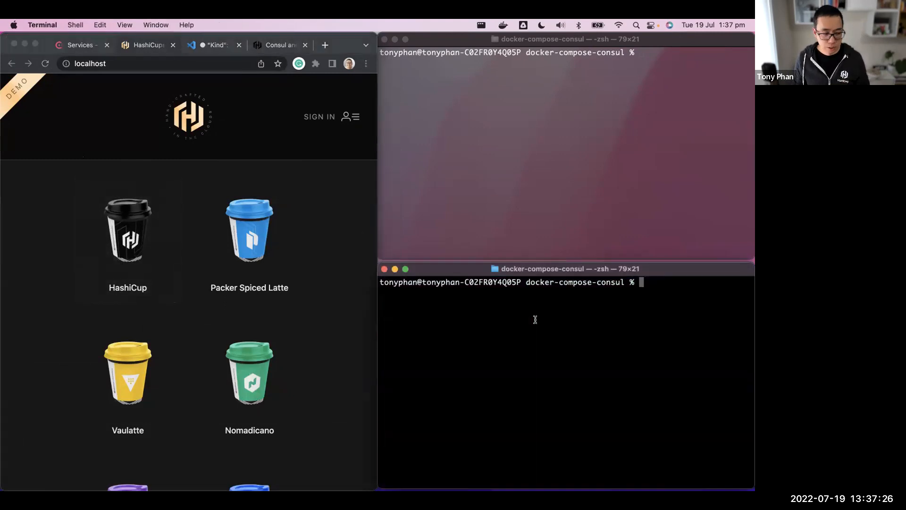
{"action": "type", "text": "clear"}
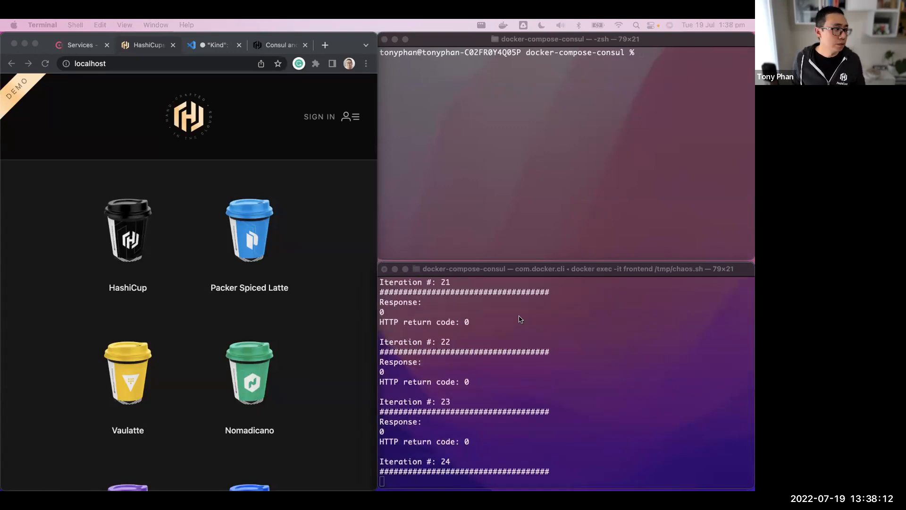
{"action": "left_click", "coordinate": [78, 45]}
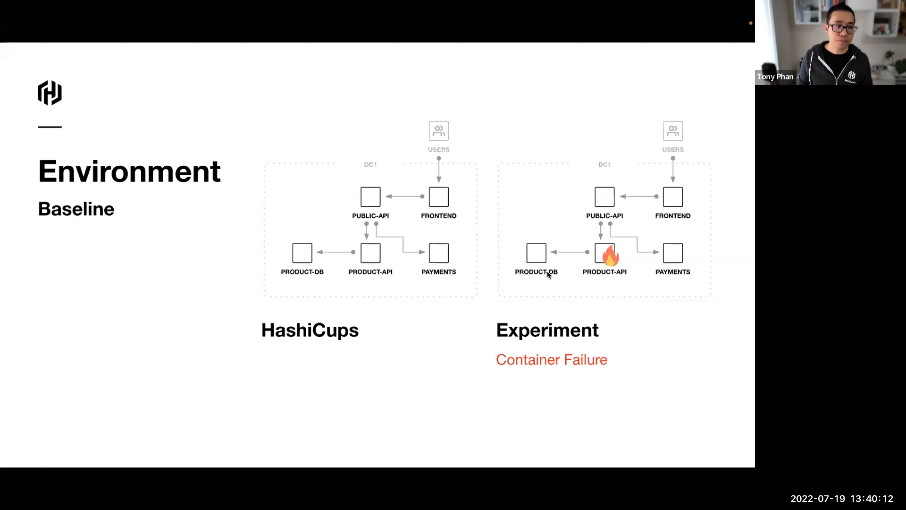
{"action": "key", "text": "Right"}
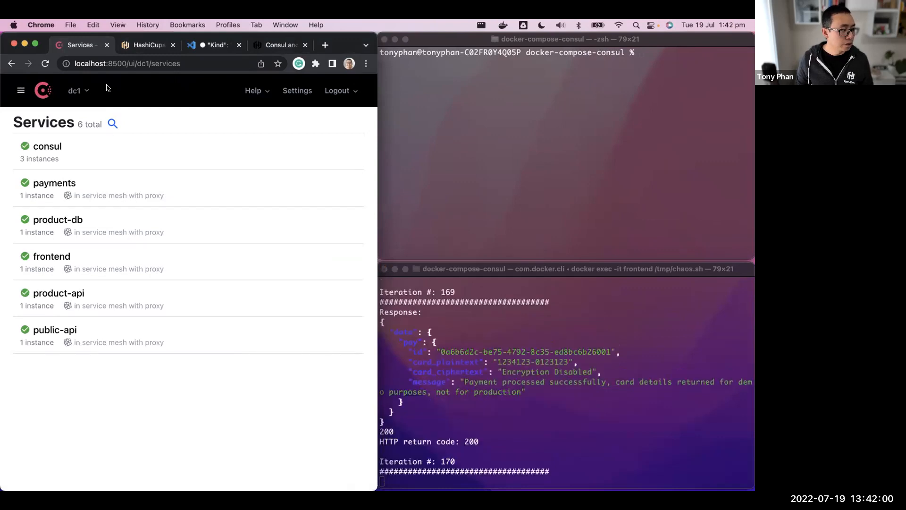
Switch Consul's services view to dc2, then reopen the datacenter list
{"action": "left_click", "coordinate": [77, 90]}
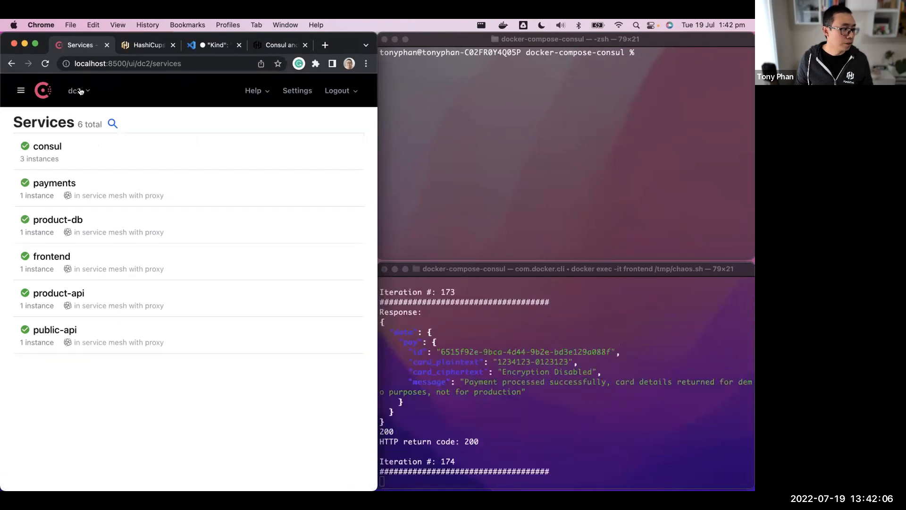
{"action": "left_click", "coordinate": [77, 90]}
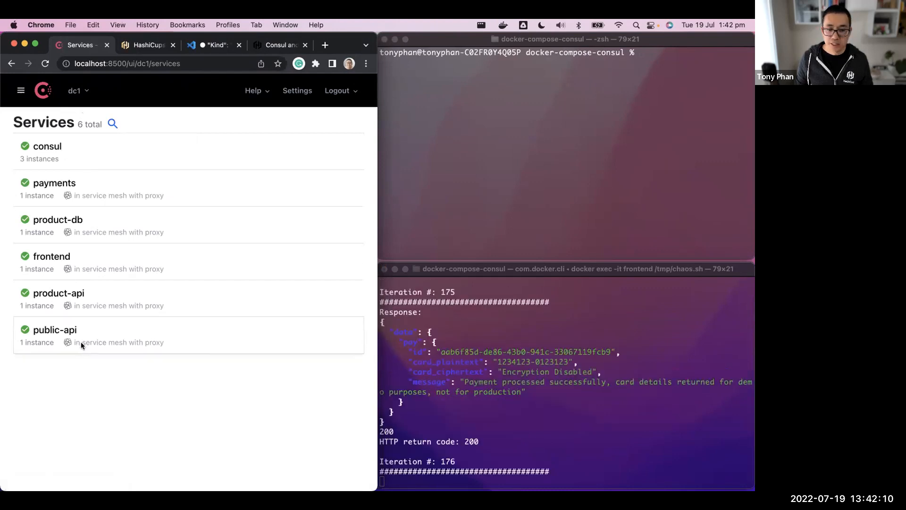
Show public-api's router and resolver on its Routing tab, then view the drafted resolver JSON
{"action": "left_click", "coordinate": [55, 330]}
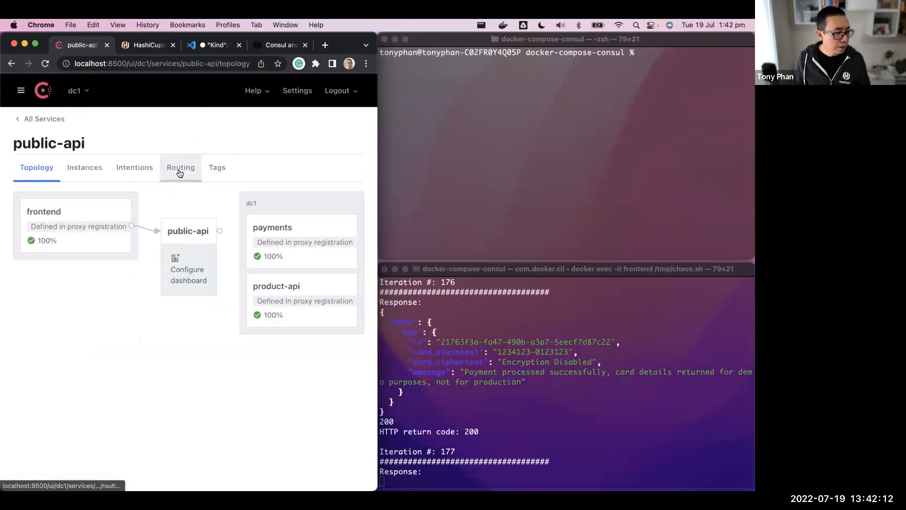
{"action": "left_click", "coordinate": [180, 167]}
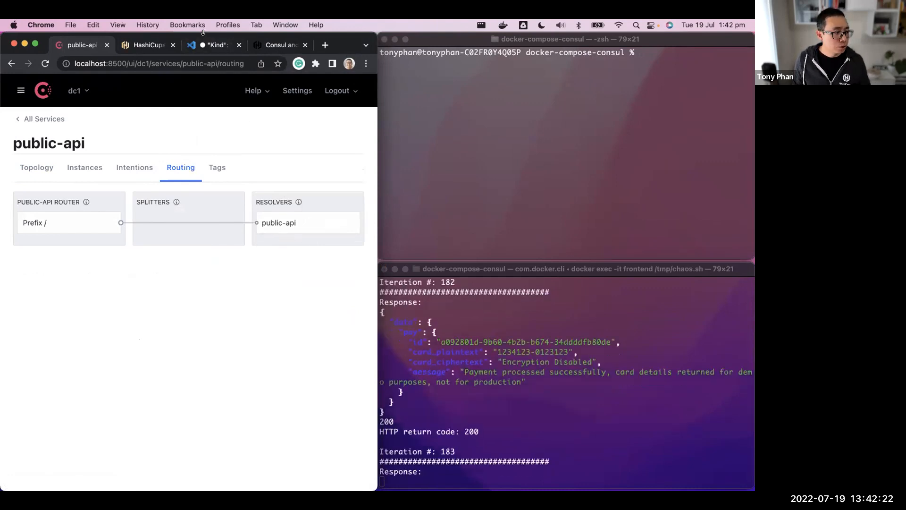
{"action": "left_click", "coordinate": [212, 45]}
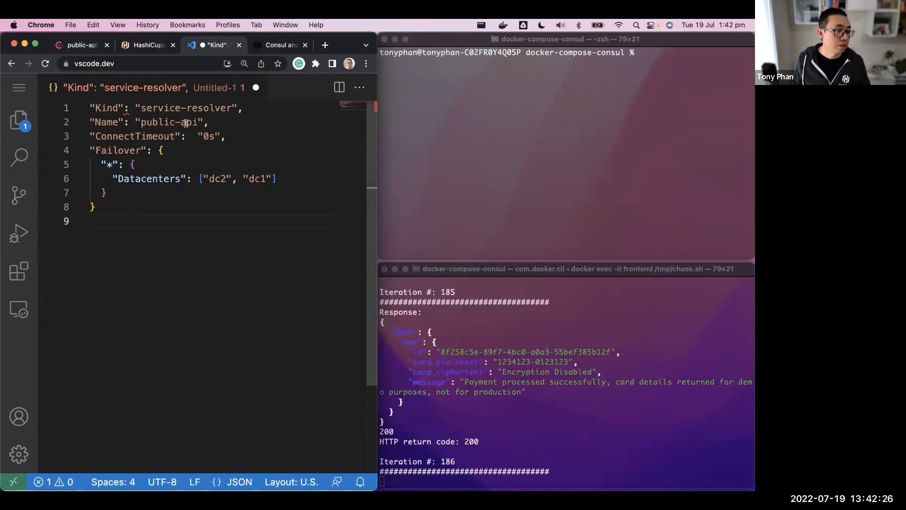
{"action": "double_click", "coordinate": [174, 121]}
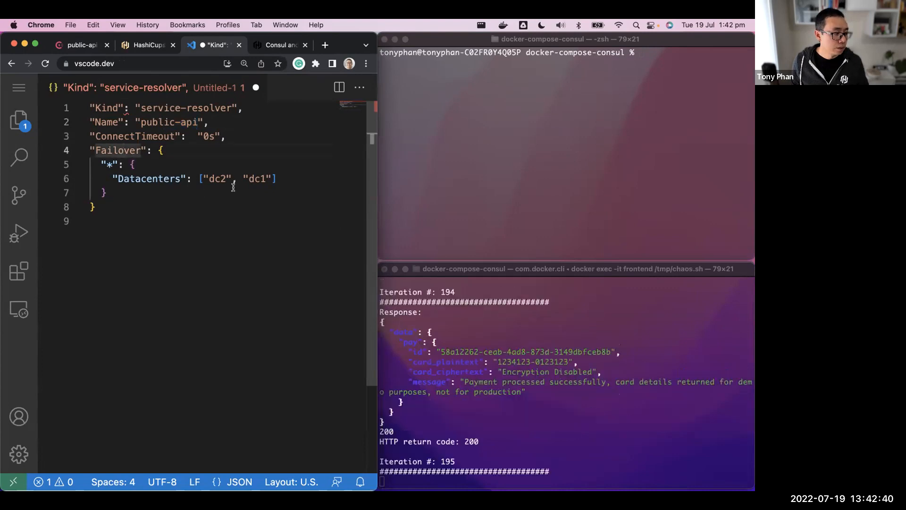
{"action": "double_click", "coordinate": [215, 179]}
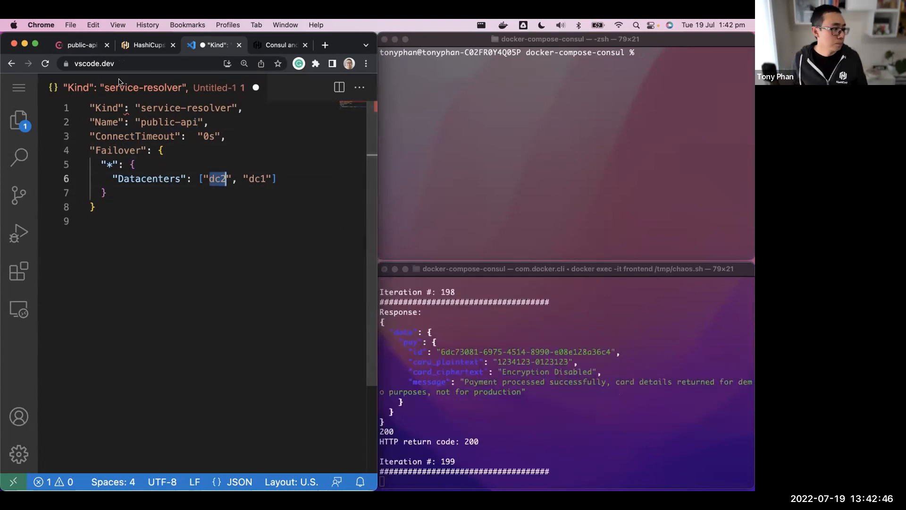
{"action": "left_click", "coordinate": [81, 44]}
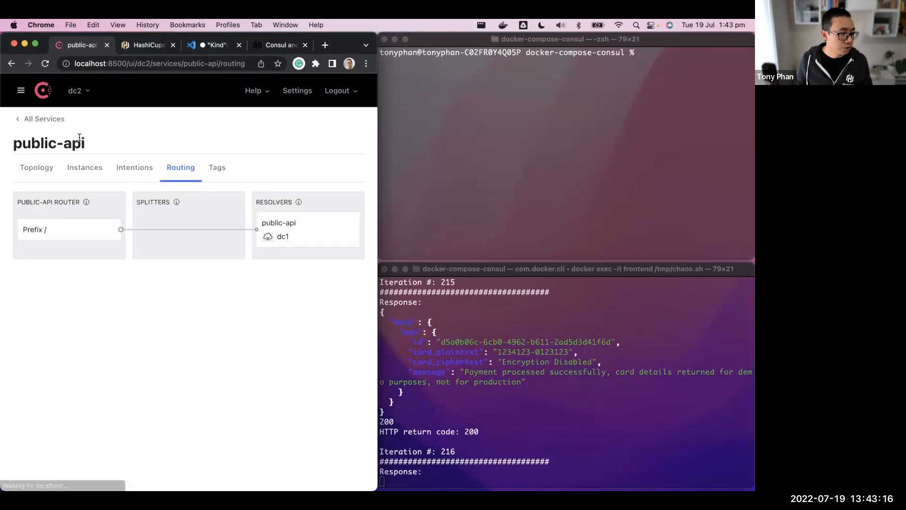
{"action": "mouse_move", "coordinate": [267, 237]}
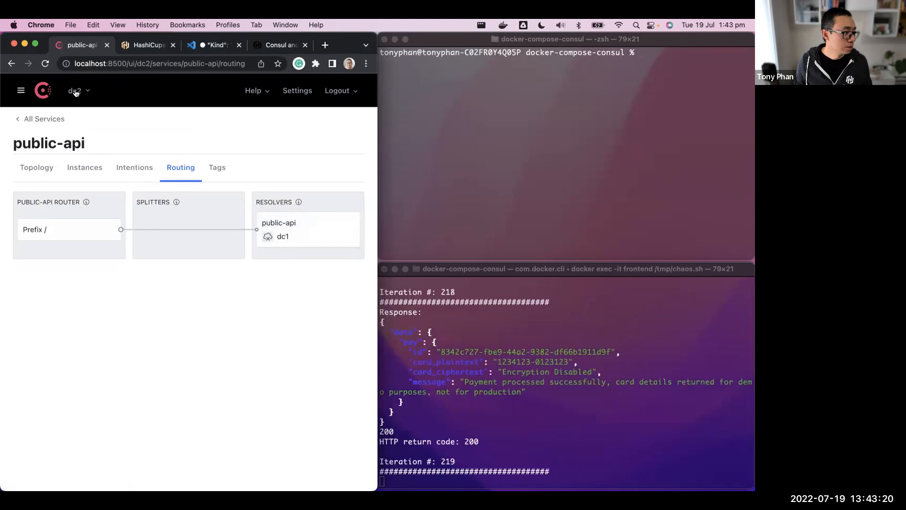
Switch the datacenter from dc2 to dc1 to see public-api failing over to dc2
{"action": "left_click", "coordinate": [75, 90]}
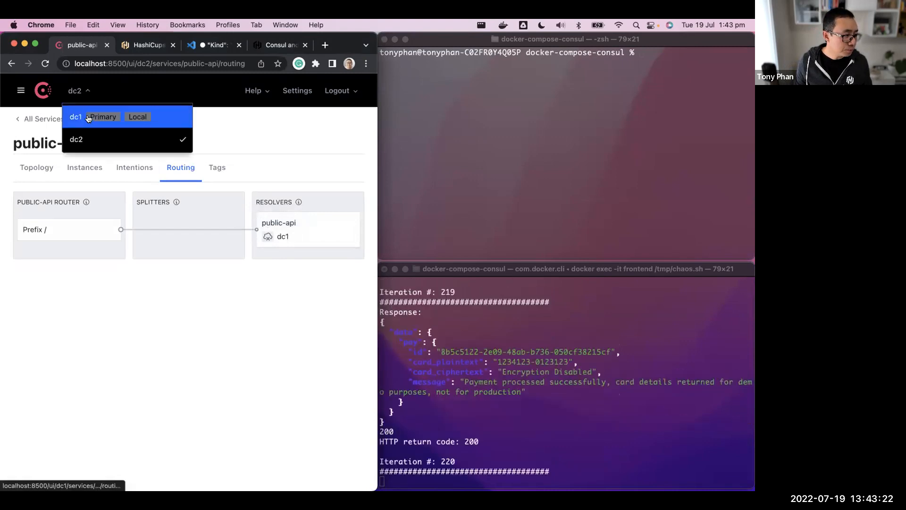
{"action": "left_click", "coordinate": [75, 117]}
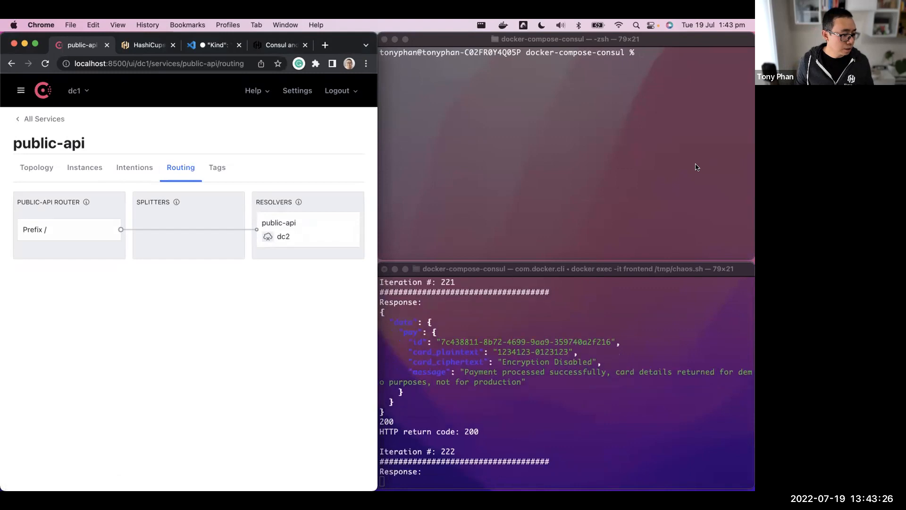
Clear Terminal, run the gaiaadm/pumba pause container named chaos, and return to dc1 All Services
{"action": "type", "text": "clear"}
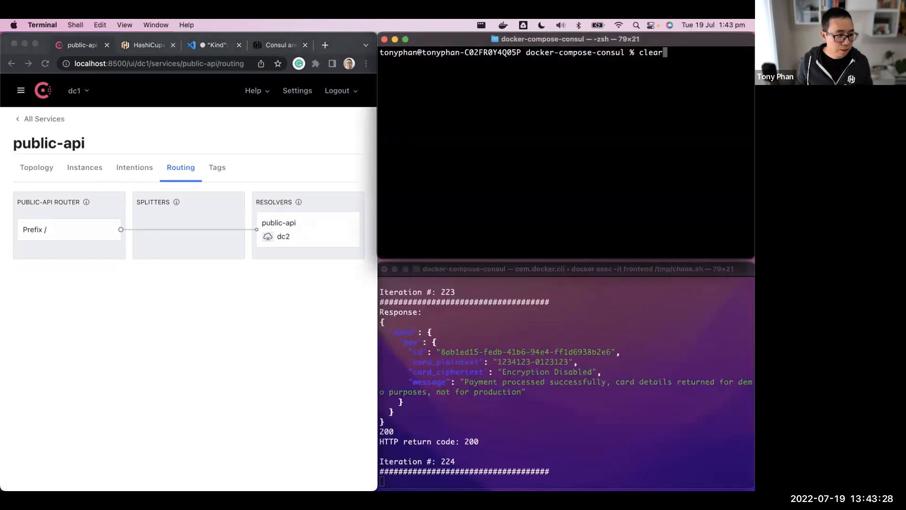
{"action": "type", "text": "docker run -it --name chaos --rm -v /var/run/docker.sock:/var/run/docker.sock gaiaadm/pumba --random --label application=backend --label location=primary --log-level info --interval 21s pause --duration 20s"}
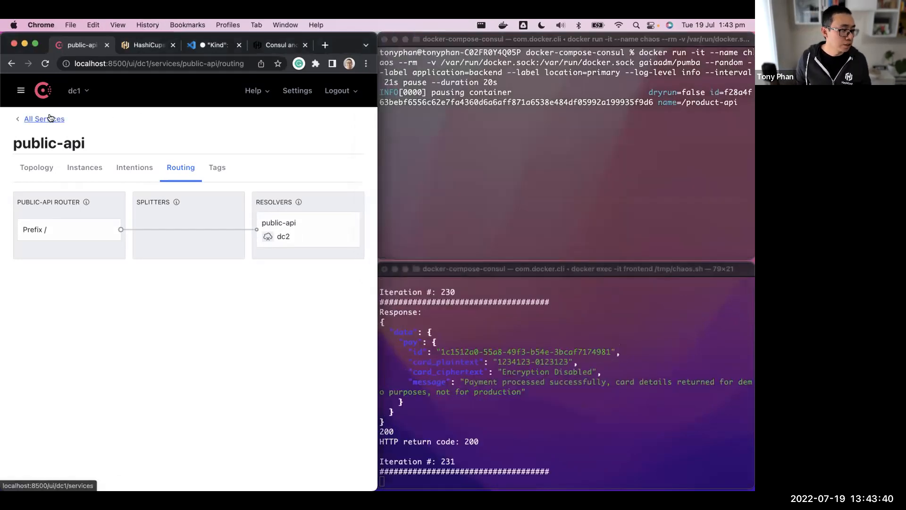
{"action": "left_click", "coordinate": [43, 119]}
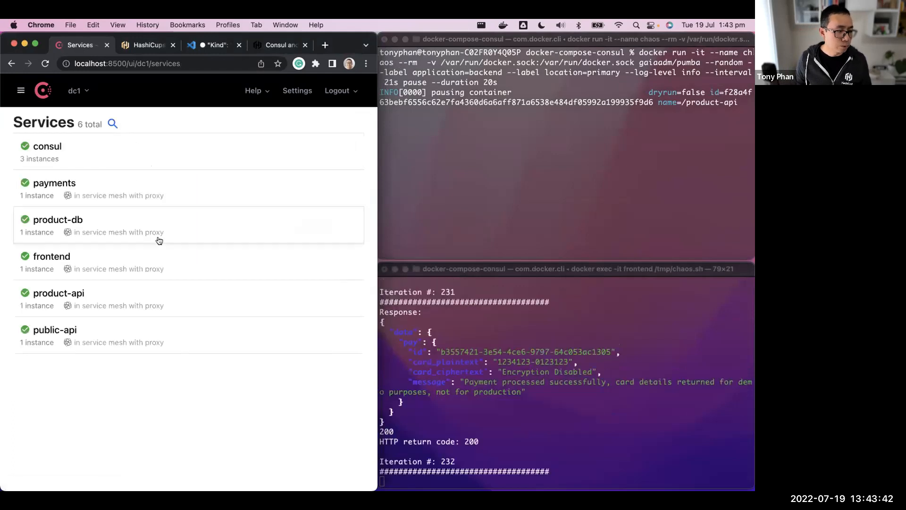